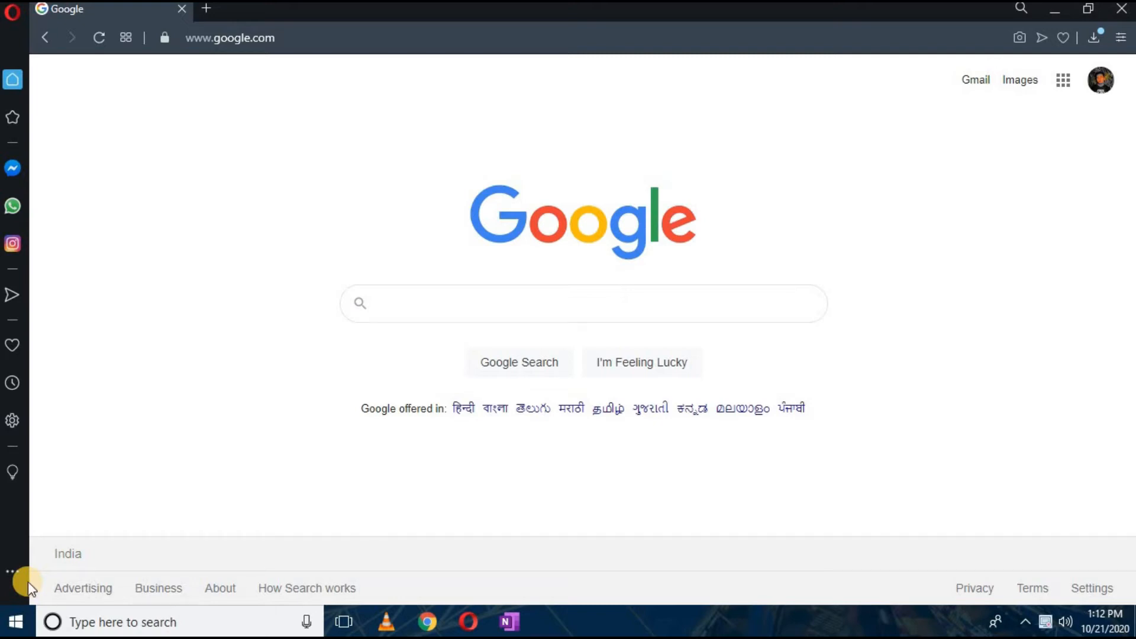
{"action": "mouse_move", "coordinate": [464, 507]}
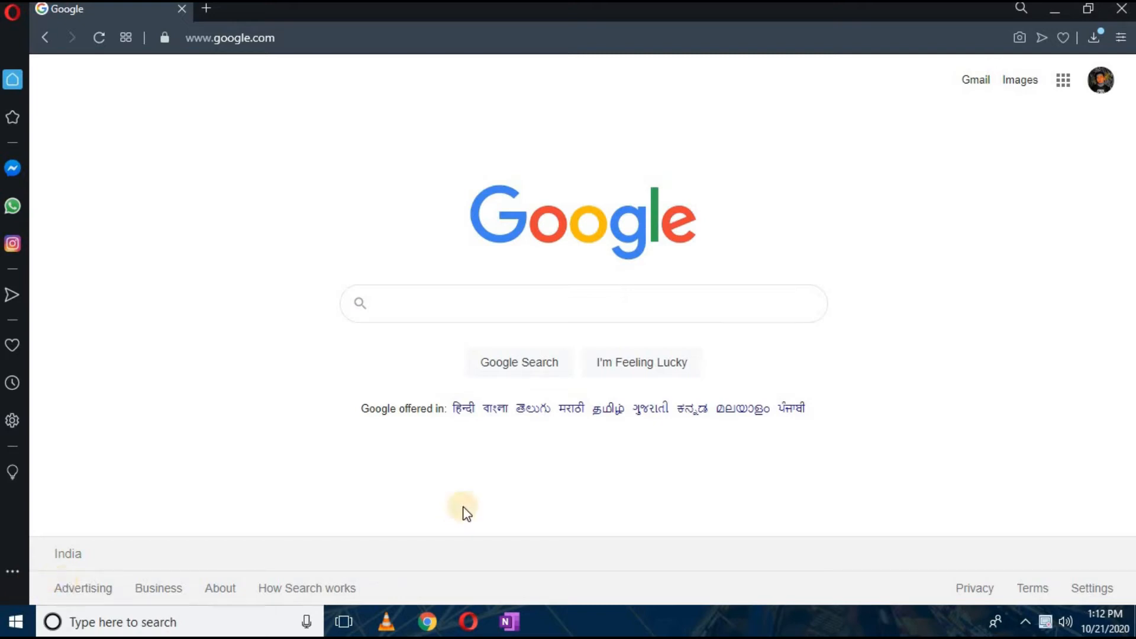
- Search Google for 'remove bg' and go to the remove.bg site
{"action": "type", "text": "emo"}
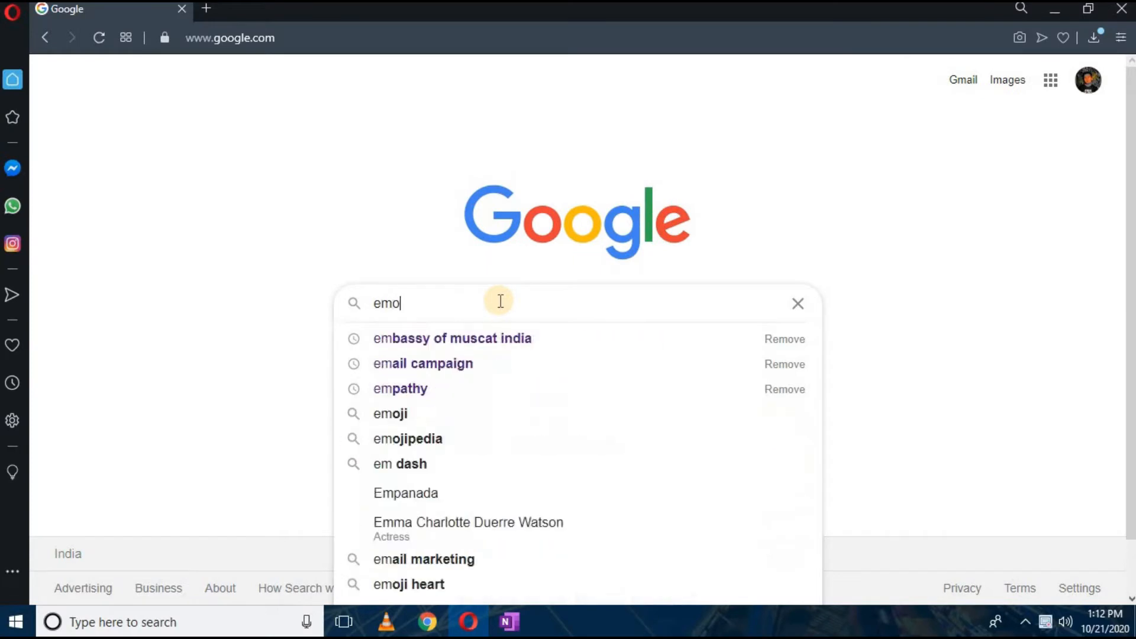
{"action": "type", "text": "remove bg"}
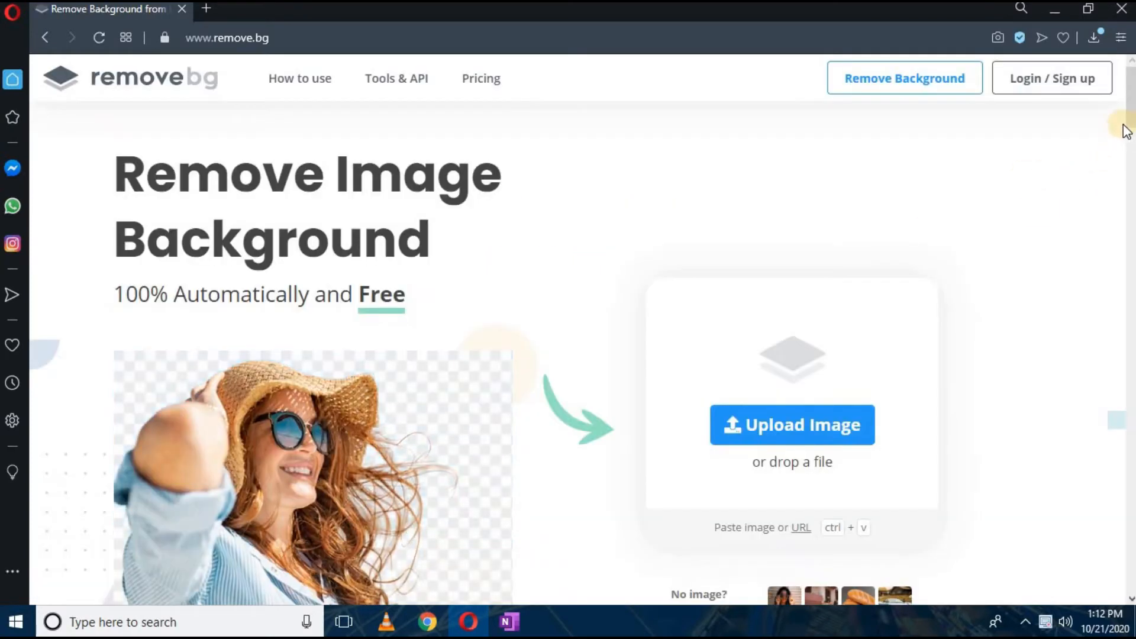
- Upload the seated man's photo, download the transparent PNG, view it in Photos, then close
{"action": "left_click", "coordinate": [791, 424]}
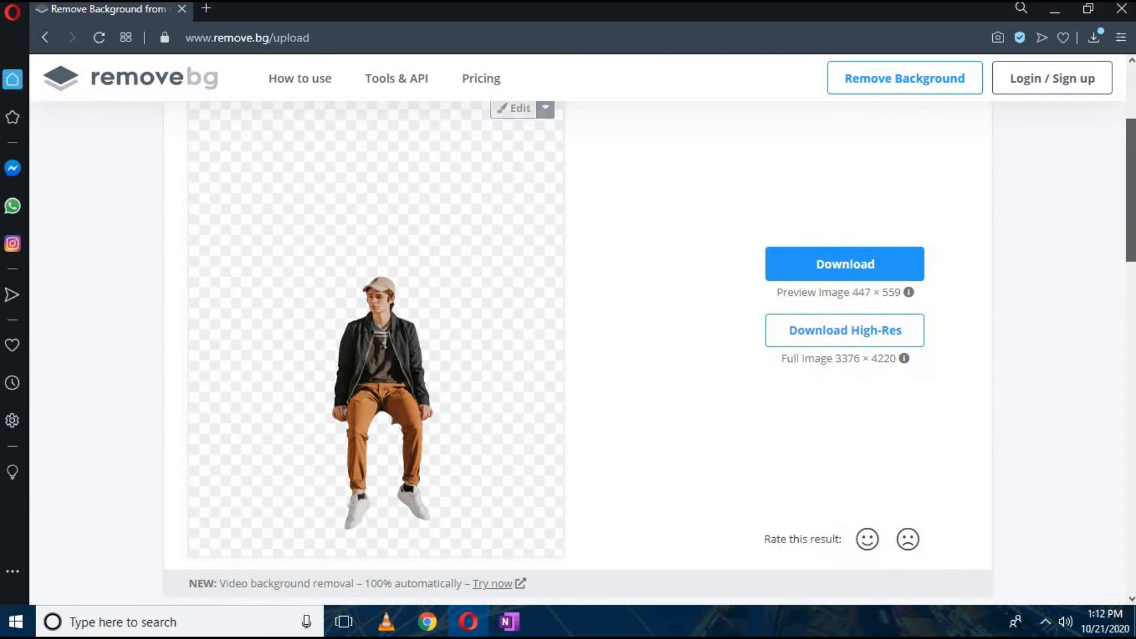
{"action": "left_click", "coordinate": [845, 262]}
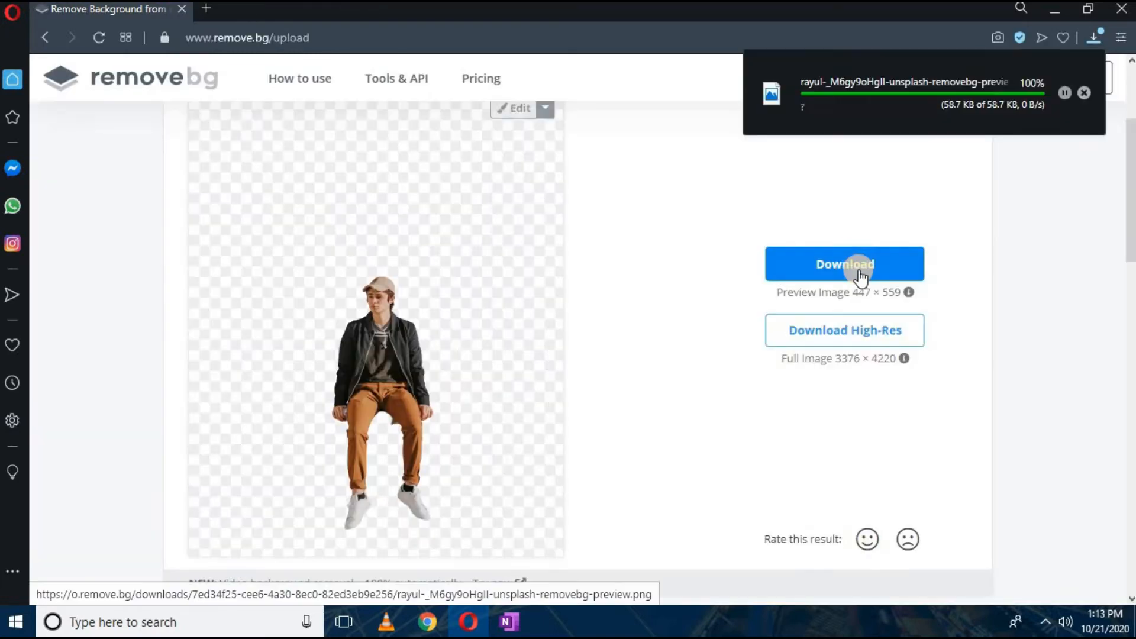
{"action": "left_click", "coordinate": [844, 264]}
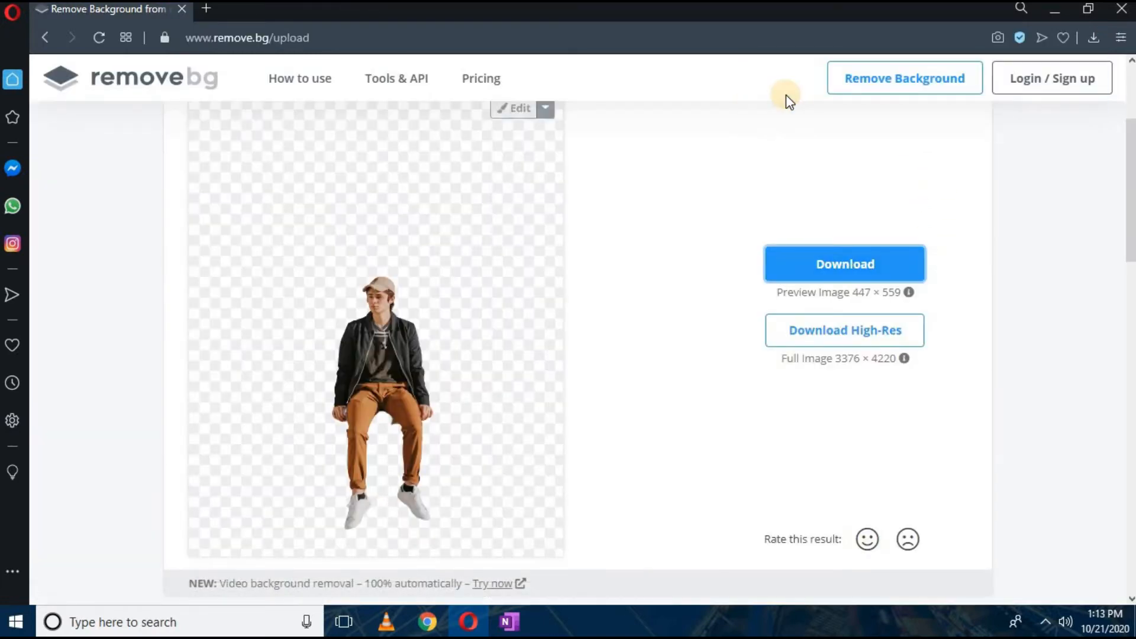
{"action": "left_click", "coordinate": [845, 263]}
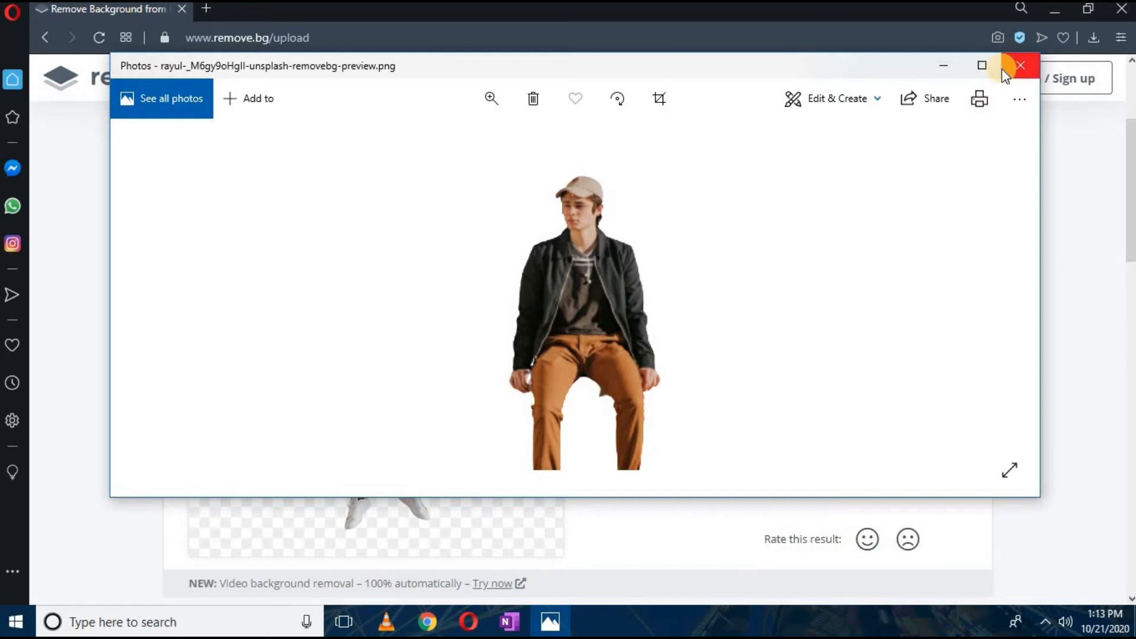
{"action": "left_click", "coordinate": [1020, 66]}
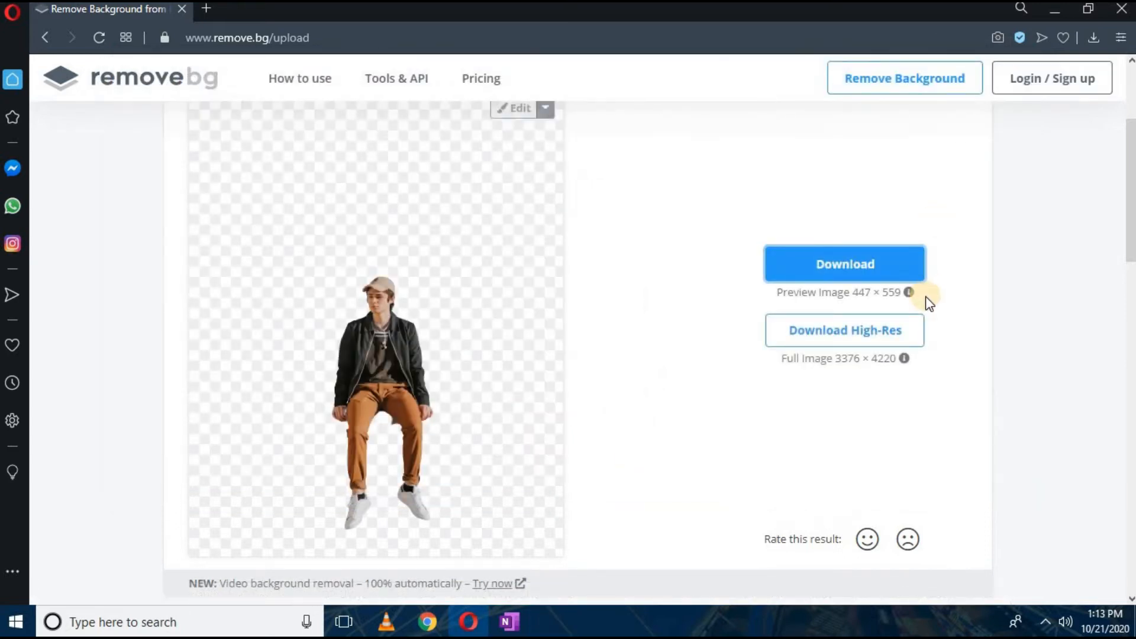